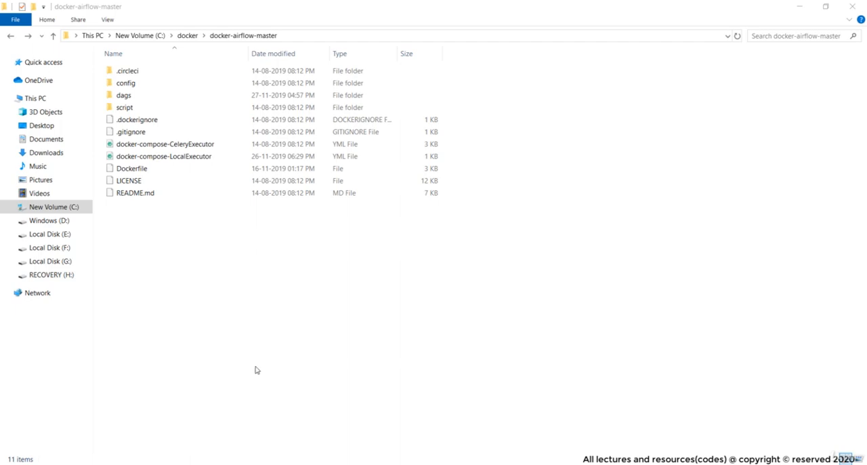
Create a store_files folder in docker-airflow-master and go into it to see raw_store_transactions.
{"action": "right_click", "coordinate": [256, 369]}
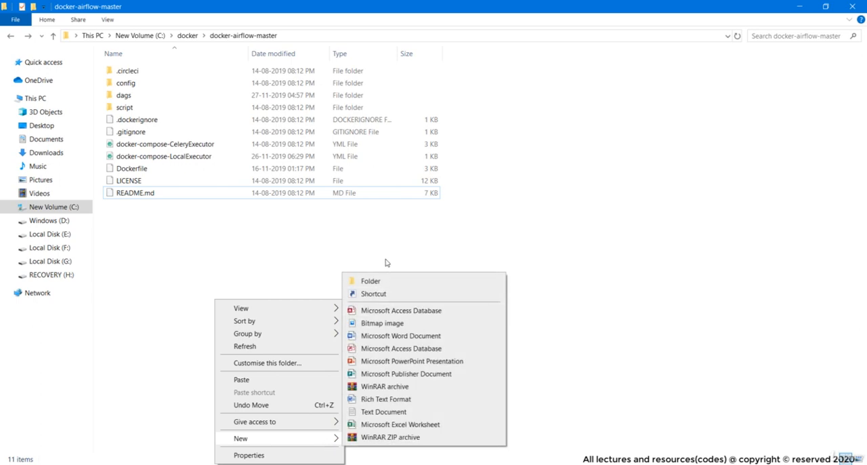
{"action": "left_click", "coordinate": [371, 280]}
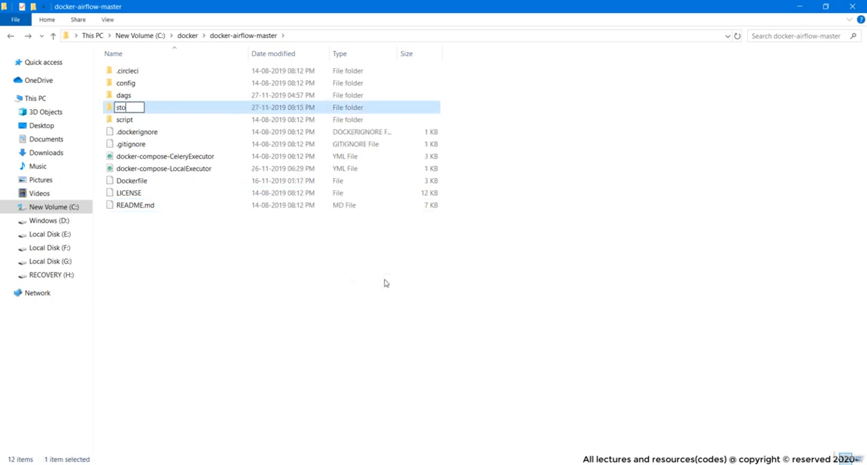
{"action": "type", "text": "re_files"}
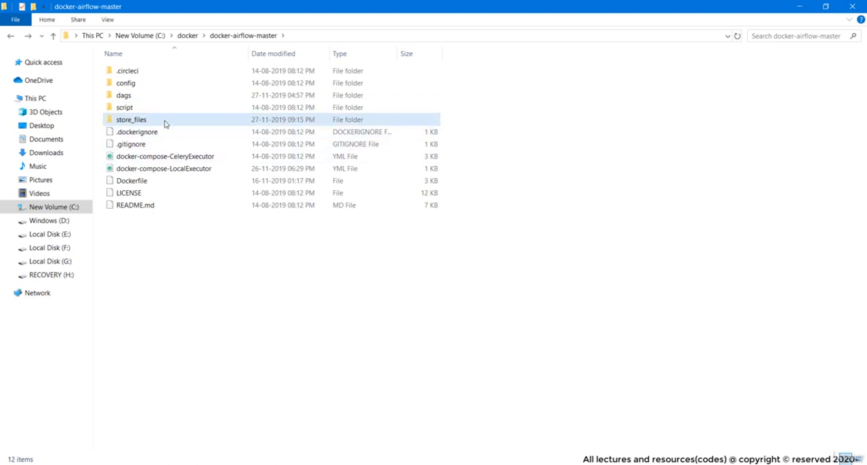
{"action": "double_click", "coordinate": [130, 119]}
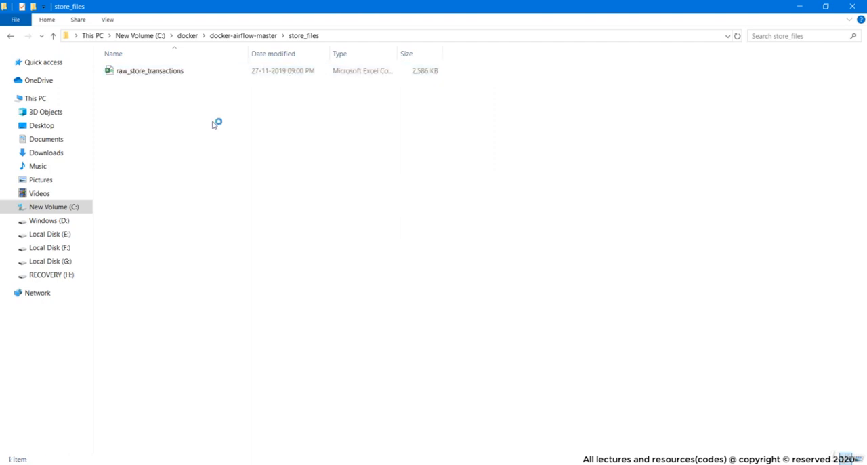
{"action": "mouse_move", "coordinate": [241, 155]}
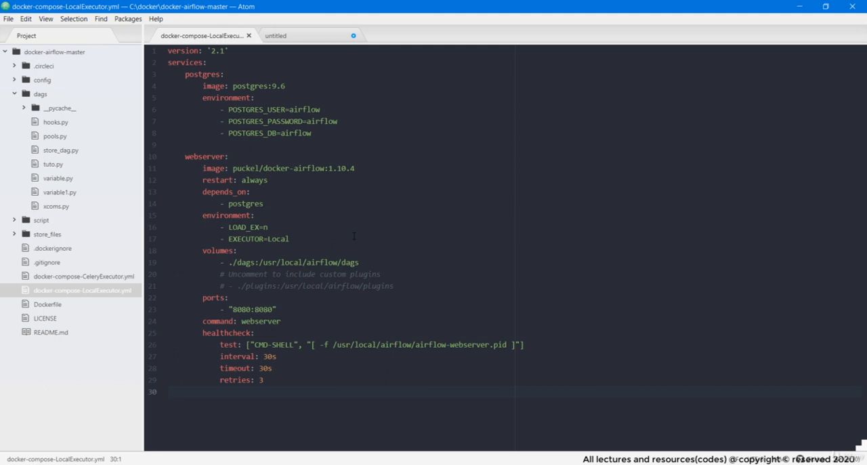
Load docker-compose-LocalExecutor.yml from the project tree into the editor.
{"action": "left_click", "coordinate": [168, 391]}
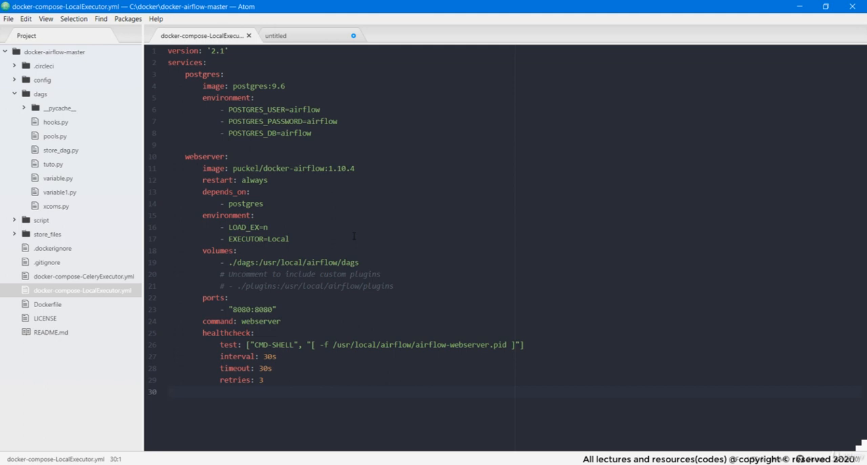
{"action": "left_click", "coordinate": [169, 392]}
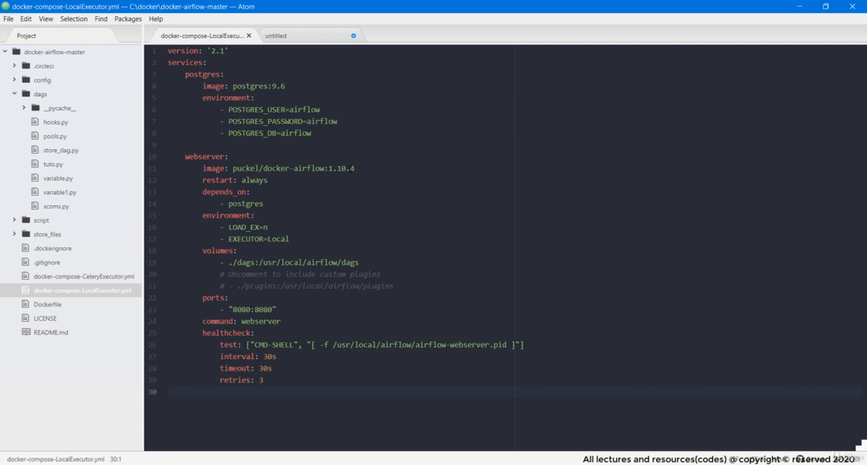
{"action": "left_click", "coordinate": [168, 391]}
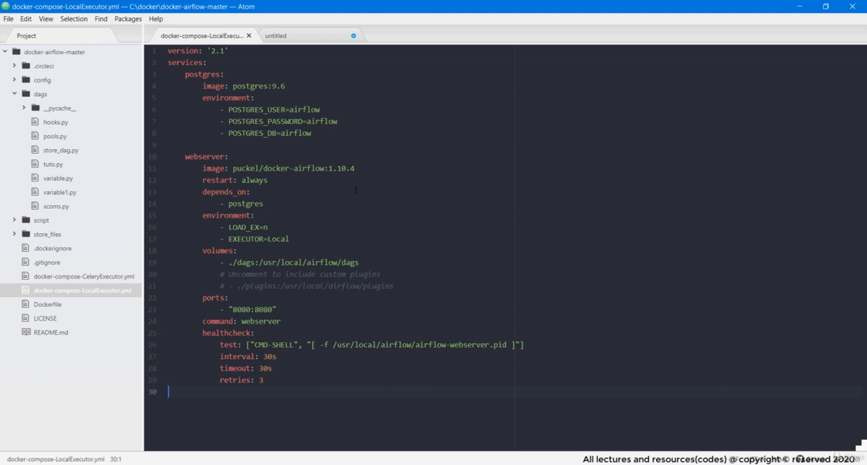
{"action": "mouse_move", "coordinate": [331, 141]}
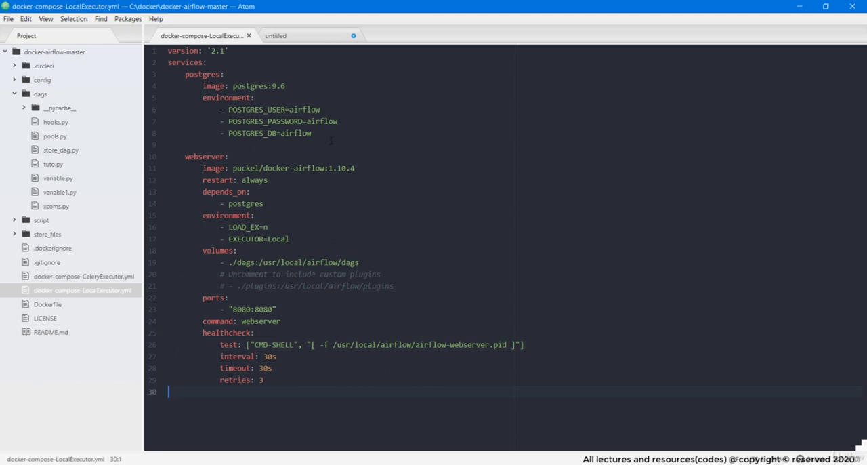
Start a mysql: service entry on a new line below the postgres block.
{"action": "left_click", "coordinate": [312, 133]}
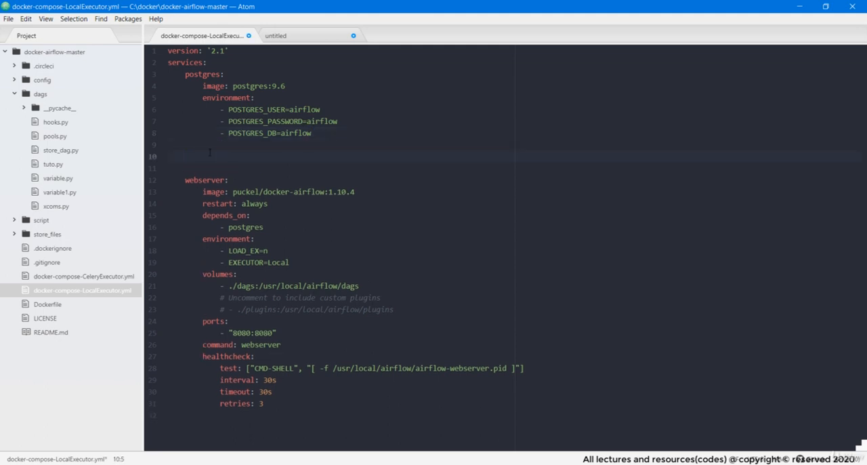
{"action": "type", "text": "mys"}
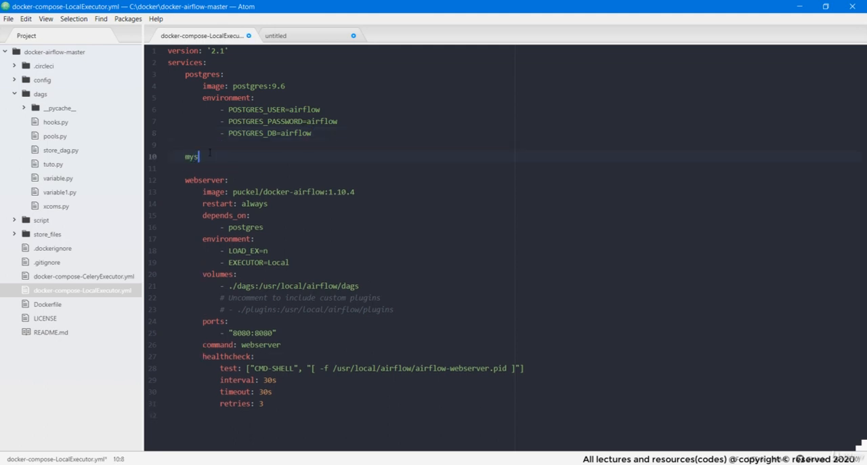
{"action": "type", "text": "ql:"}
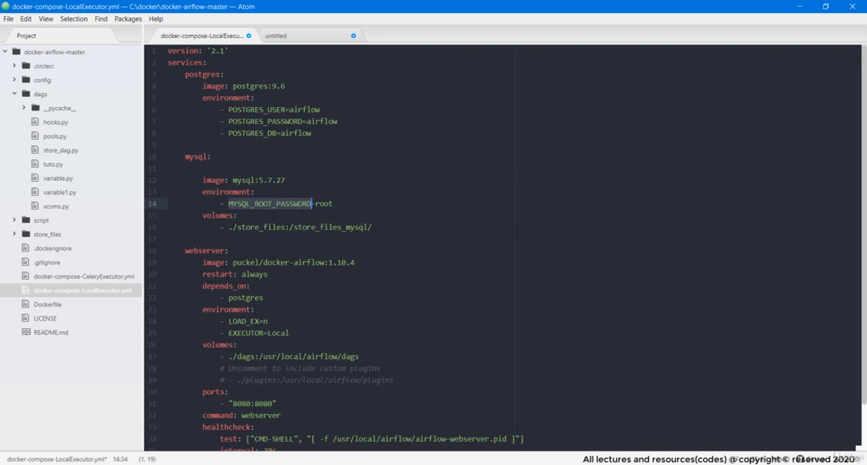
{"action": "left_click", "coordinate": [218, 214]}
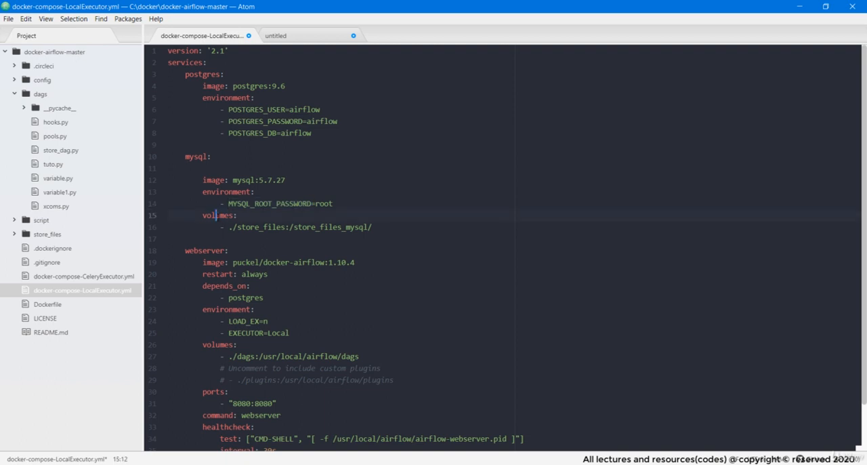
{"action": "double_click", "coordinate": [217, 214]}
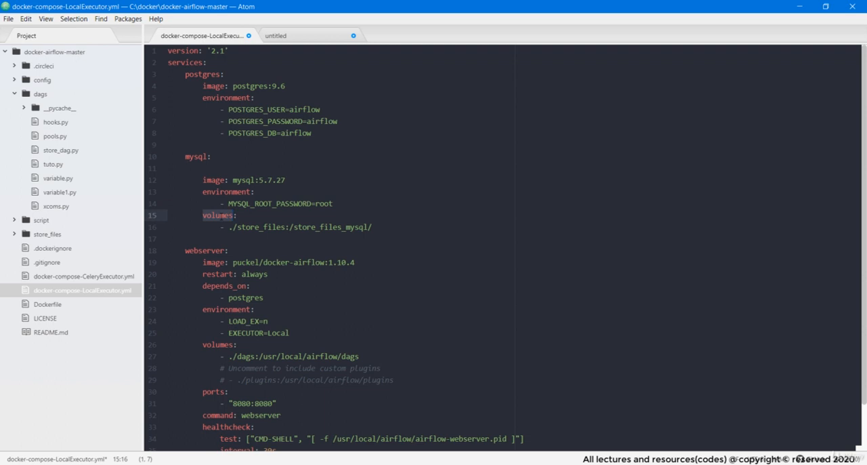
{"action": "left_click", "coordinate": [236, 214]}
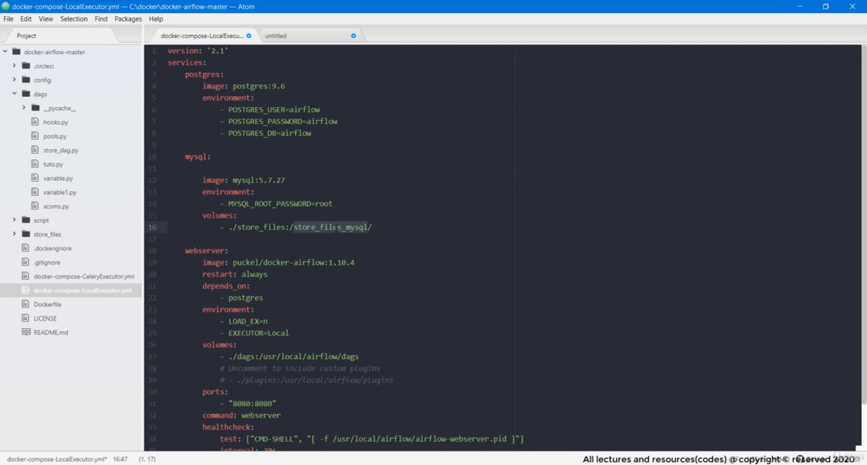
Add the ./mysql.cnf:/etc/mysql/mysql.cnf volume line under the store_files mount.
{"action": "left_click", "coordinate": [369, 228]}
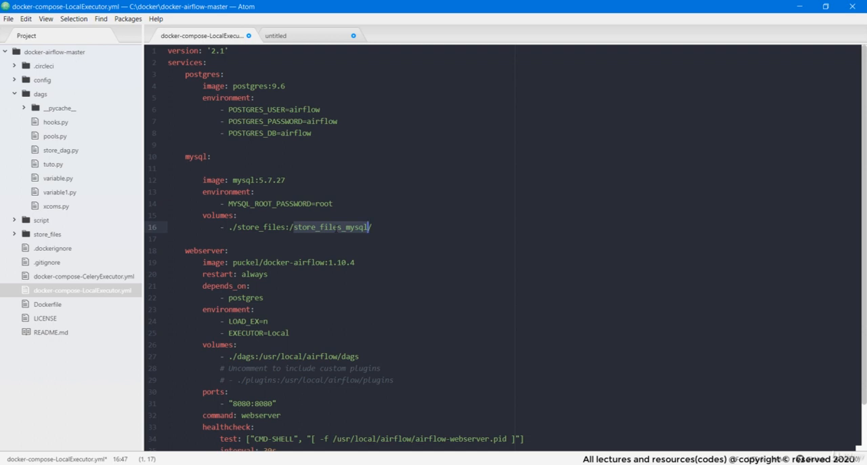
{"action": "type", "text": "/mysql.cnf:/etc/mysql/mysql.cnf"}
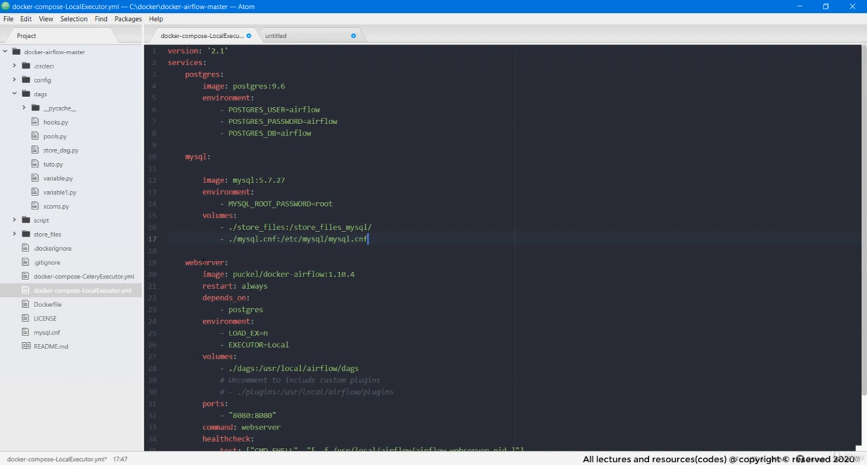
Add '- mysql' under the webserver depends_on list beside postgres.
{"action": "double_click", "coordinate": [204, 262]}
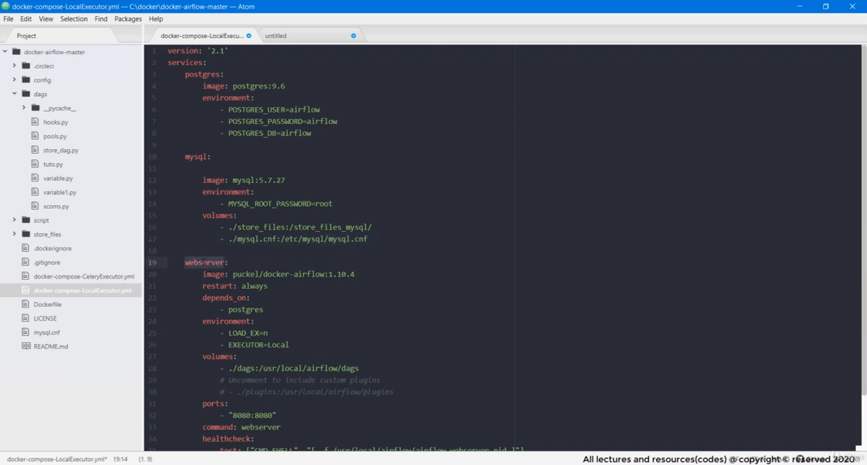
{"action": "double_click", "coordinate": [203, 263]}
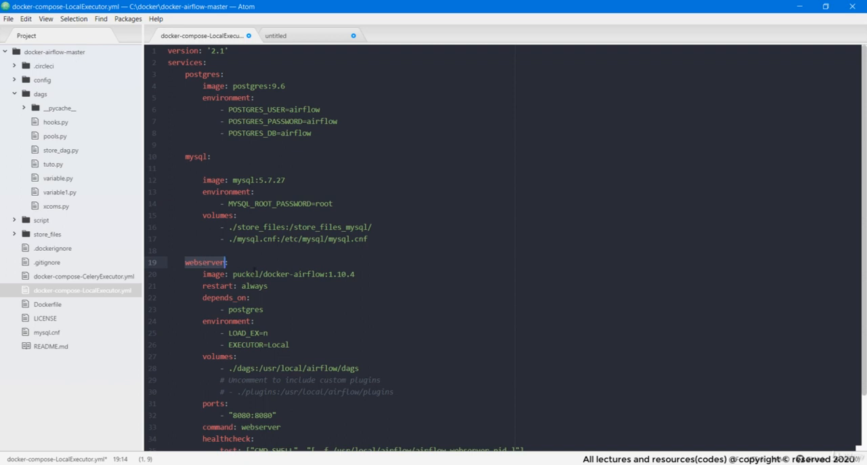
{"action": "scroll", "scroll_direction": "down", "scroll_amount": 3}
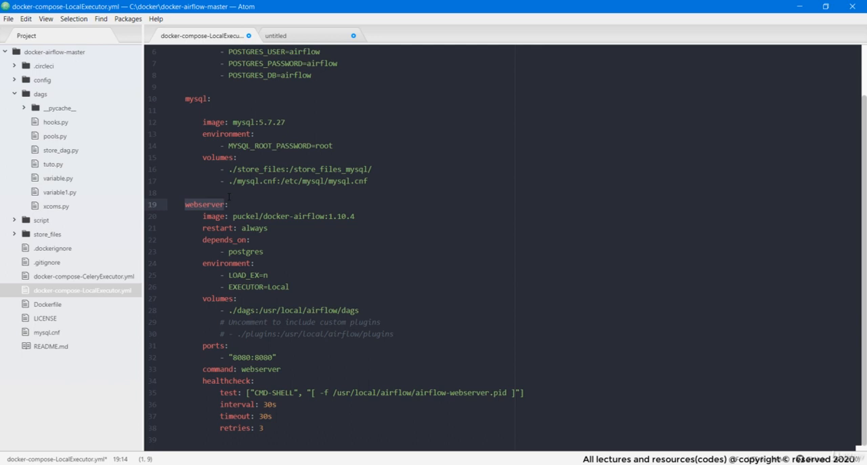
{"action": "left_click", "coordinate": [225, 203]}
{"action": "type", "text": "-"}
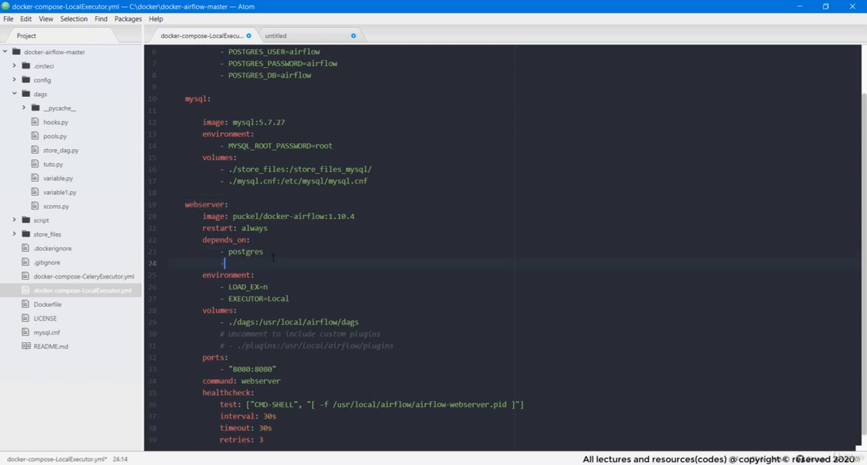
{"action": "type", "text": "mysql"}
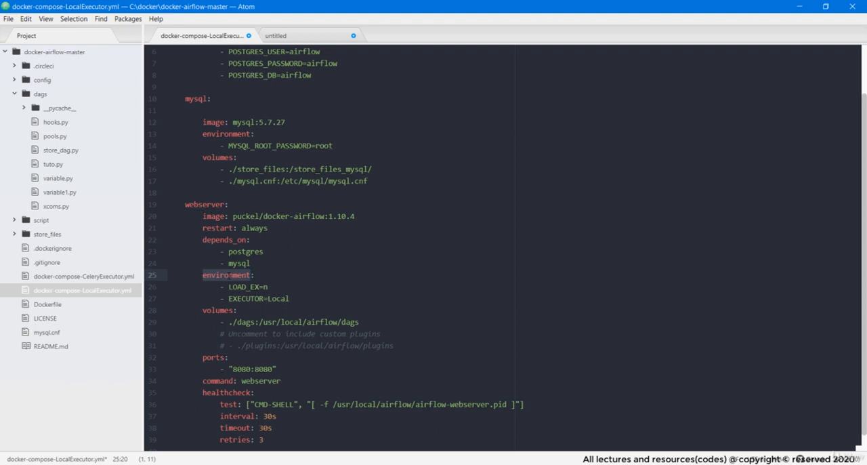
Start a new empty entry at the top of the webserver environment list.
{"action": "left_click", "coordinate": [255, 275]}
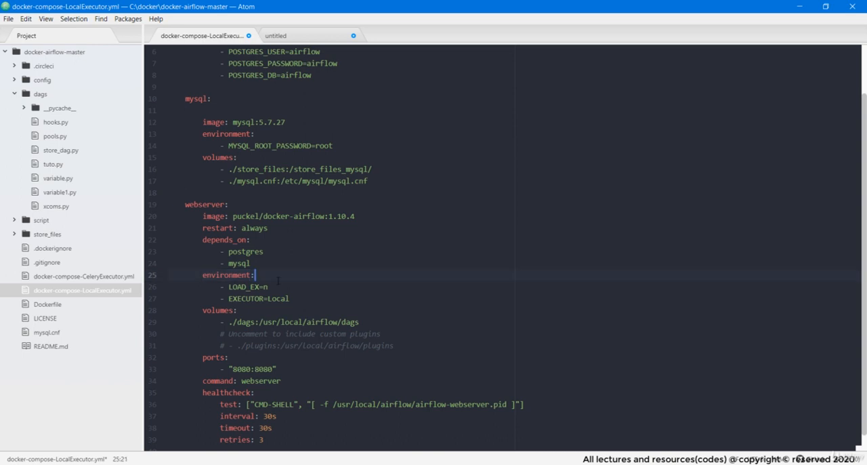
{"action": "key", "text": "enter"}
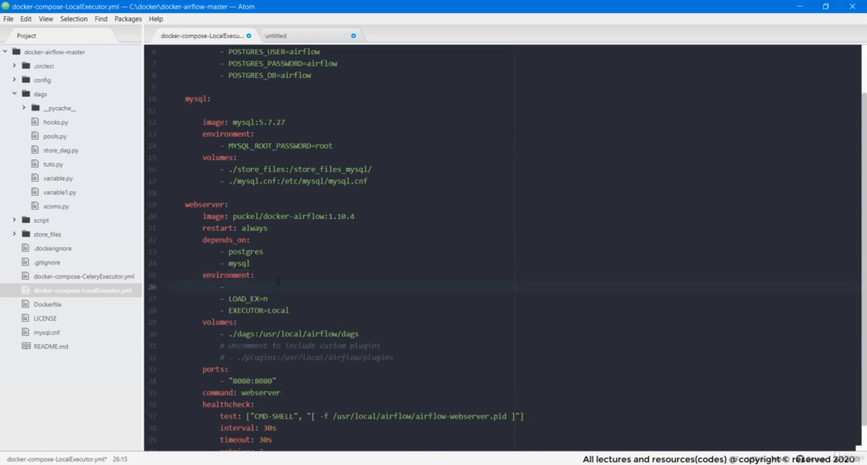
Enter INSTALL_MYSQL=y as the first webserver environment variable.
{"action": "type", "text": "INSTALL_MYSQL"}
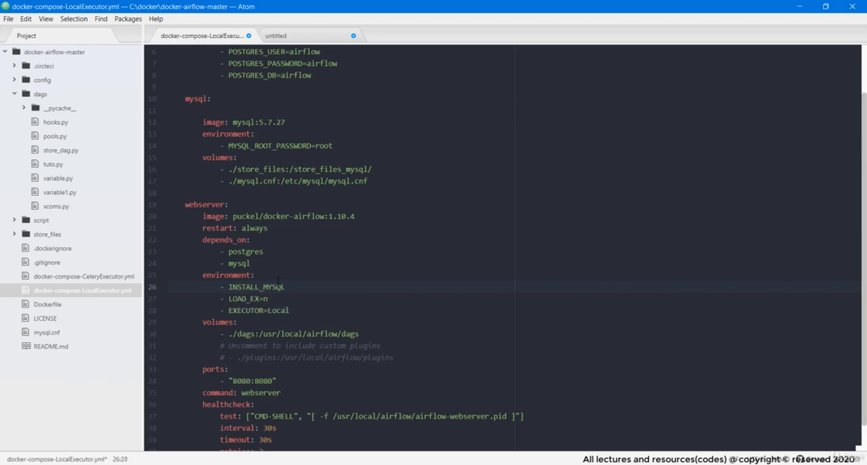
{"action": "type", "text": "=y"}
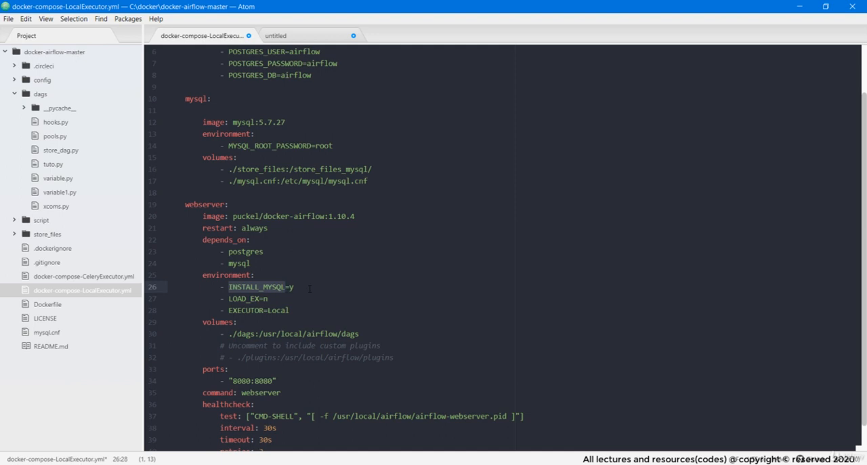
{"action": "left_click", "coordinate": [294, 287]}
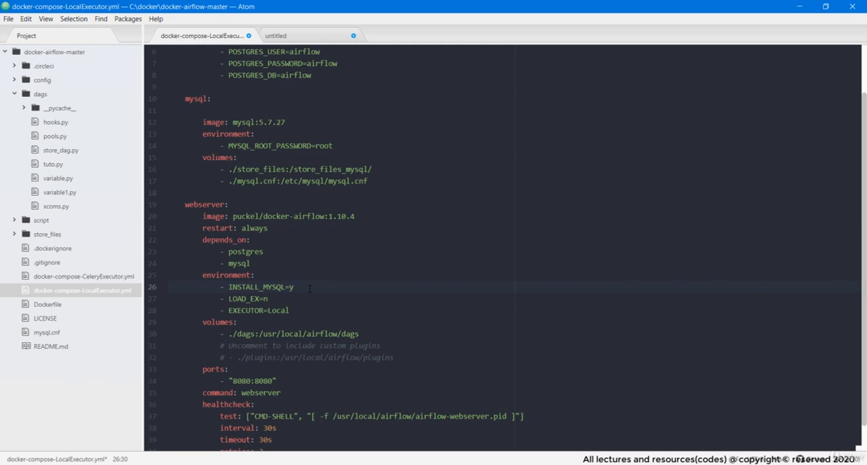
{"action": "left_click", "coordinate": [293, 287]}
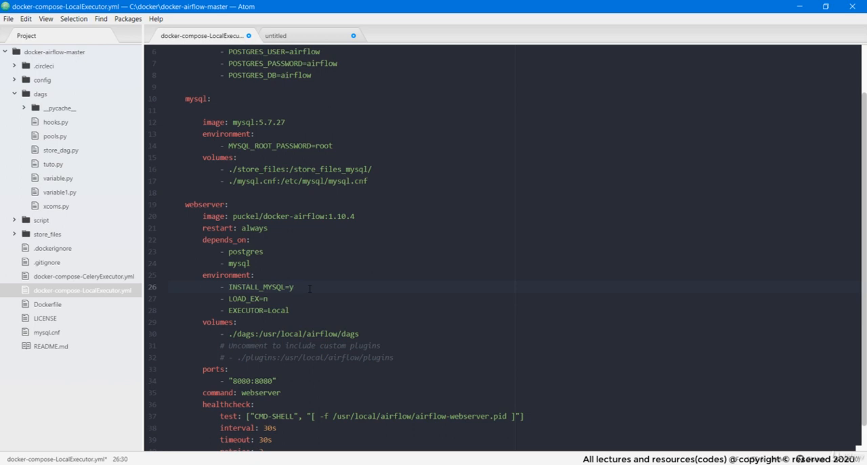
{"action": "left_click", "coordinate": [290, 310]}
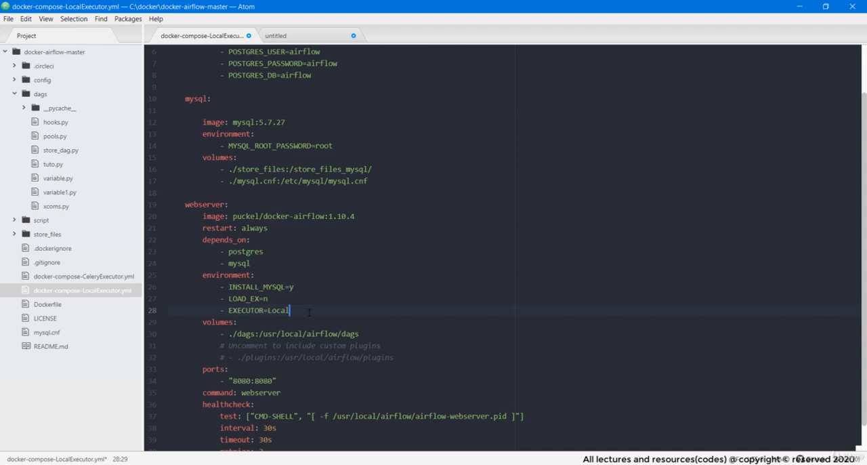
{"action": "key", "text": "enter"}
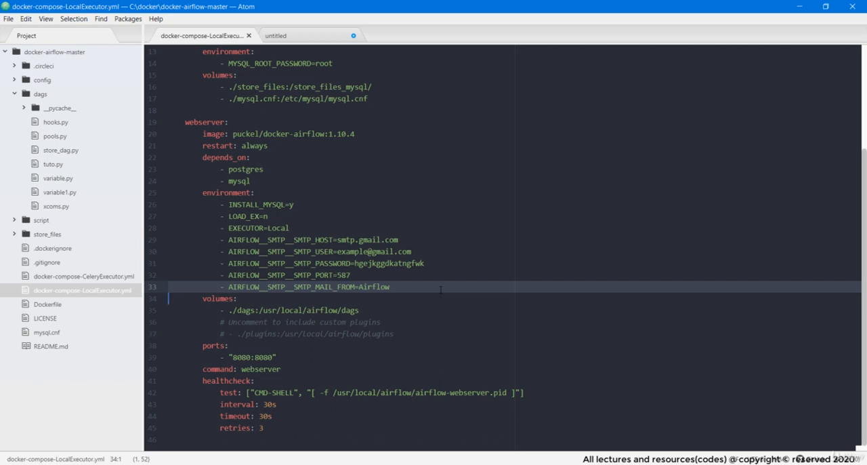
Begin a new webserver volume line under the dags mount for store_files and sql_files.
{"action": "left_click", "coordinate": [349, 309]}
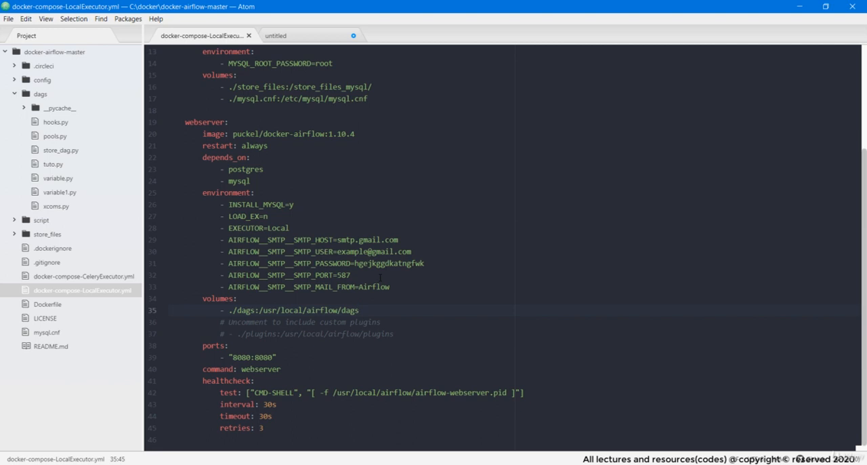
{"action": "left_click", "coordinate": [359, 309]}
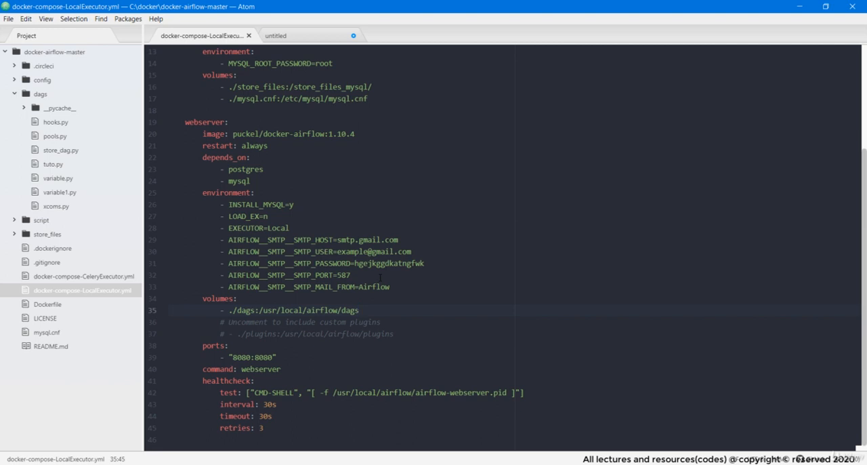
{"action": "left_click", "coordinate": [357, 309]}
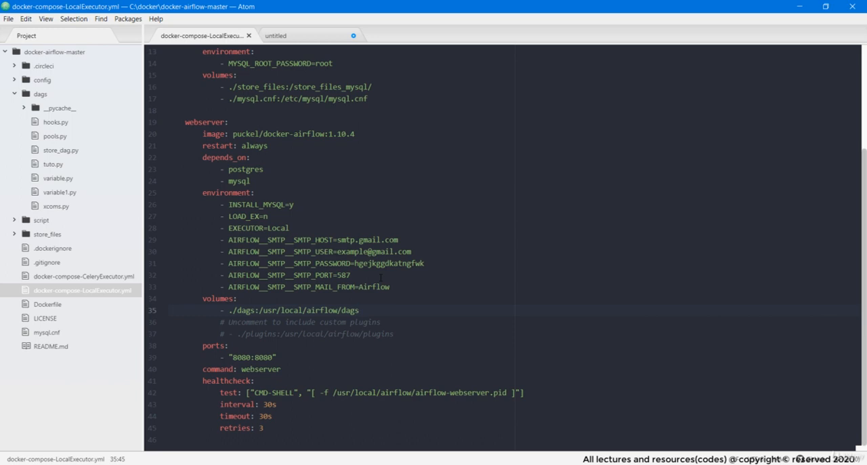
{"action": "left_click", "coordinate": [360, 309]}
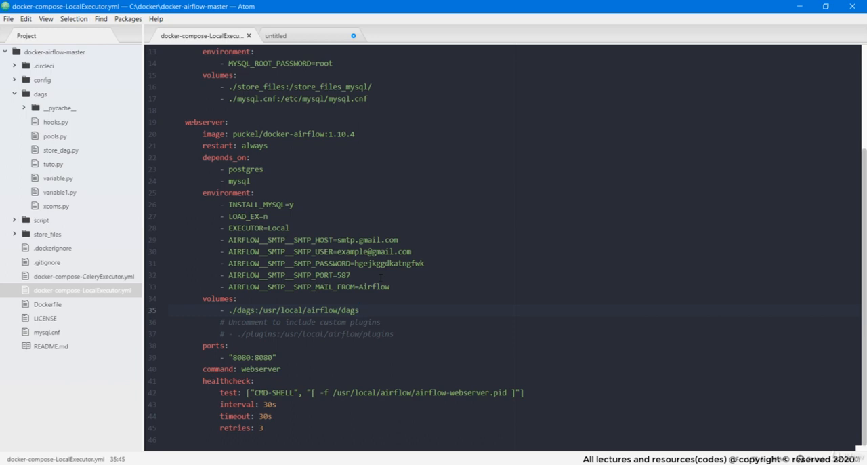
{"action": "left_click", "coordinate": [359, 309]}
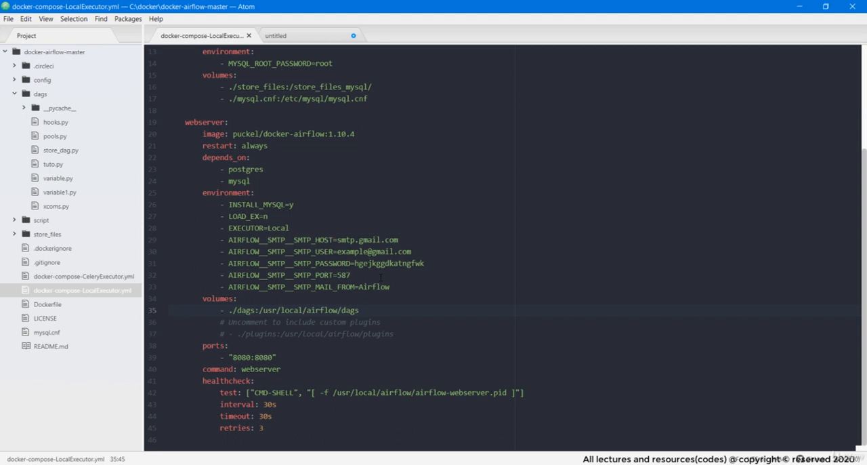
{"action": "key", "text": "Enter"}
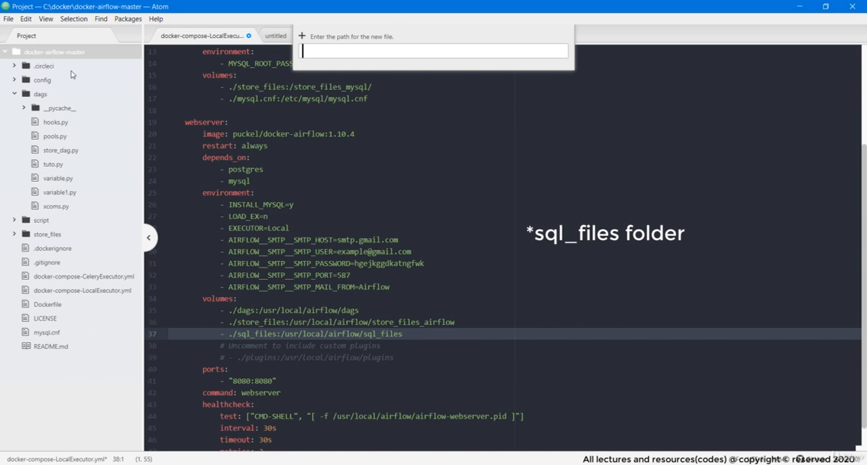
Name the new project entry sql_files and switch back to the compose file.
{"action": "type", "text": "sql_"}
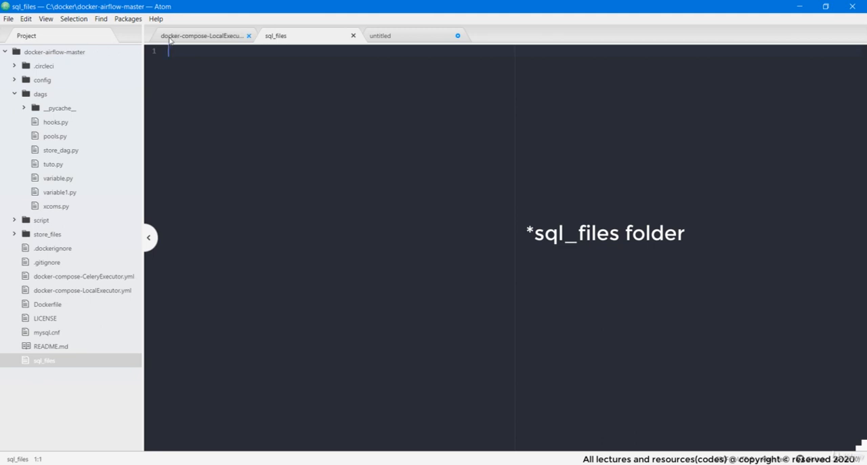
{"action": "left_click", "coordinate": [200, 35]}
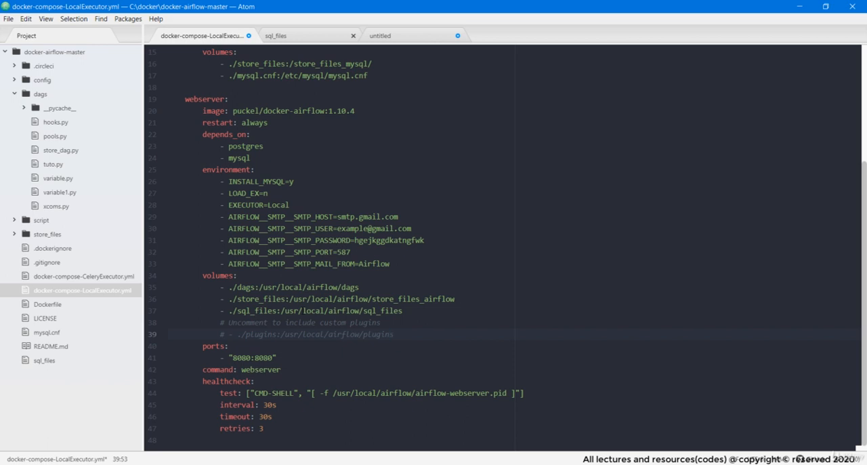
{"action": "left_click", "coordinate": [393, 335]}
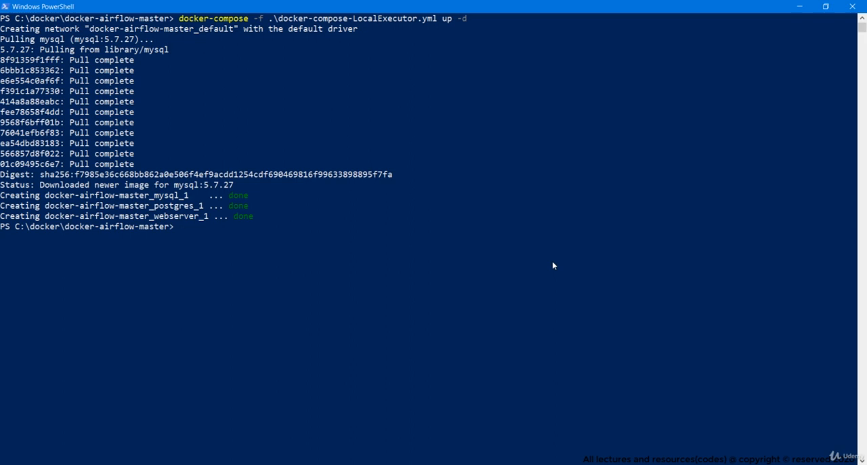
Run docker ps and highlight the mysql:5.7.27 image among the running containers.
{"action": "type", "text": "docker ps"}
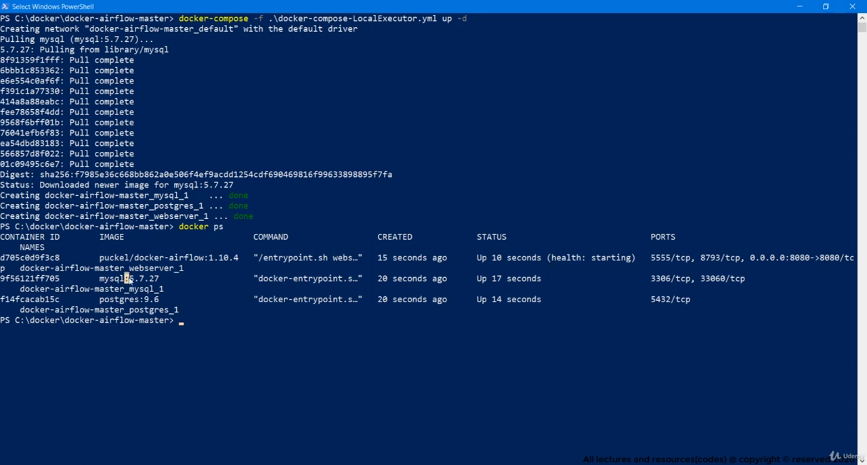
{"action": "double_click", "coordinate": [124, 278]}
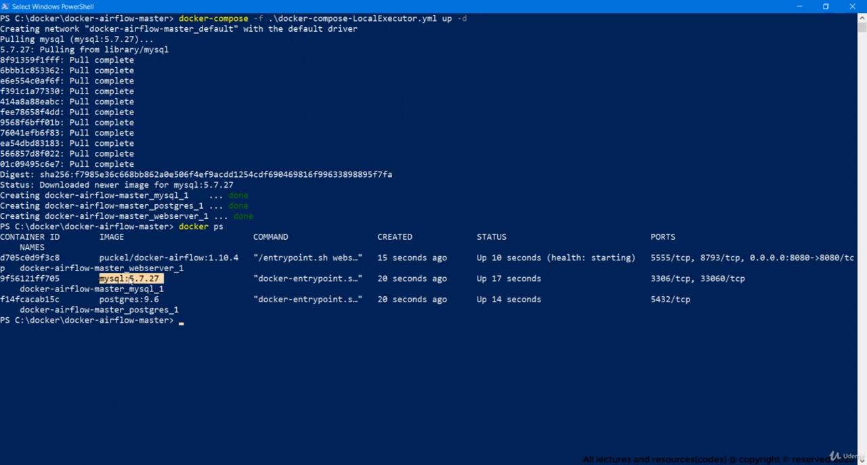